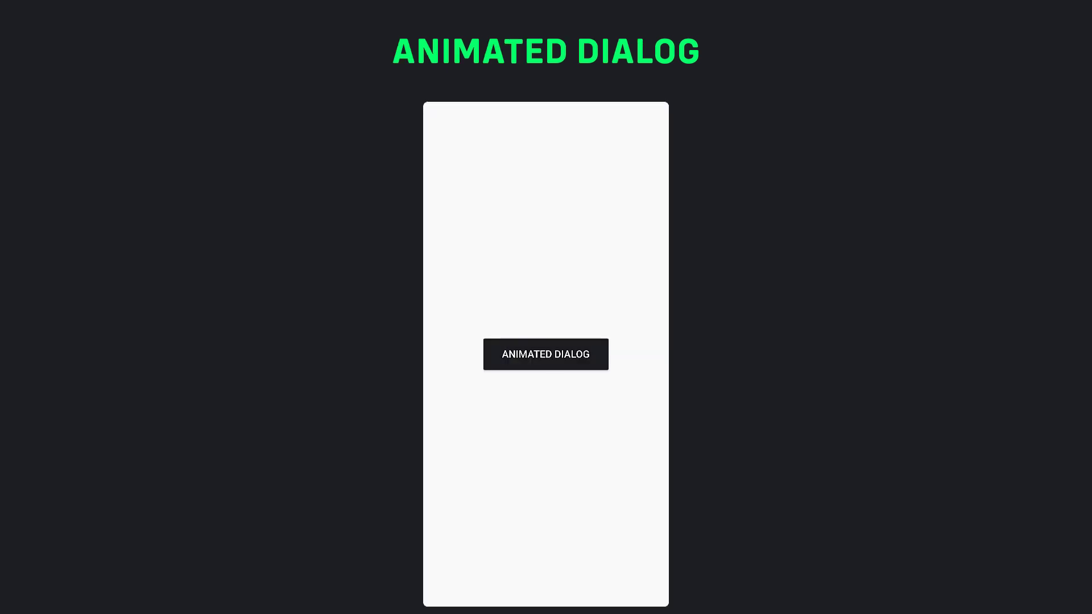
Step: Place the cursor below the Home widget's build method in main.dart to begin a void method
click(545, 353)
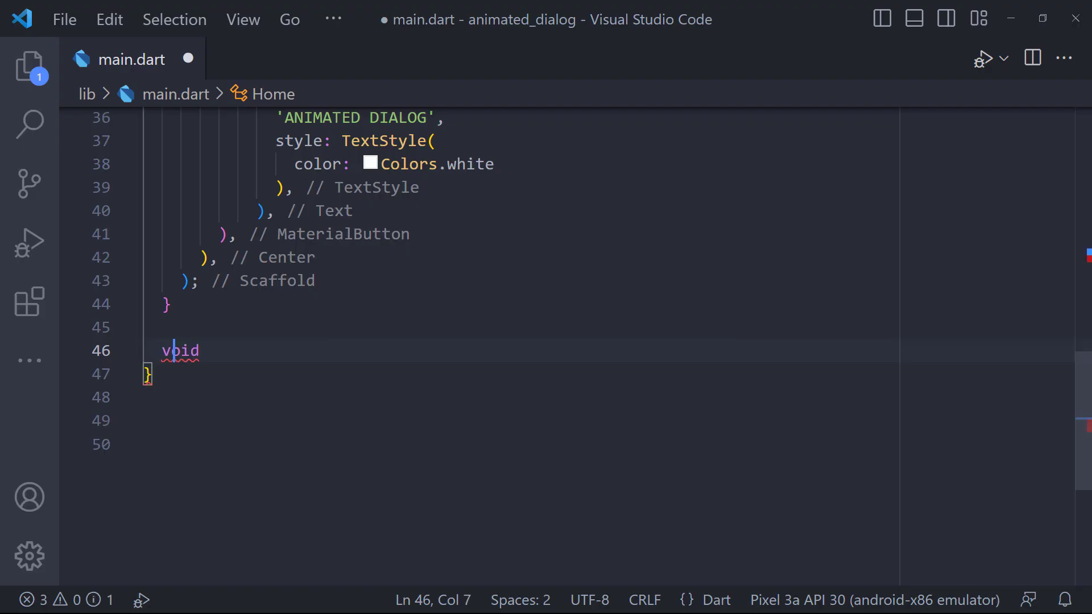
Step: Declare the _openAnimatedDialog method and begin its showGeneralDialog call
text(_openAnimatedDialog())
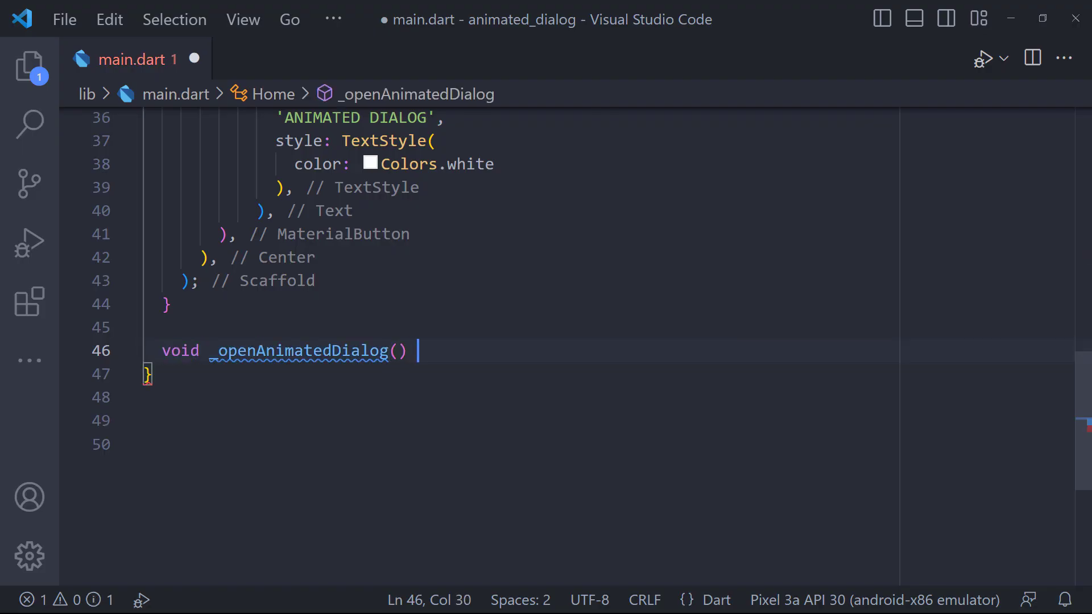
text({)
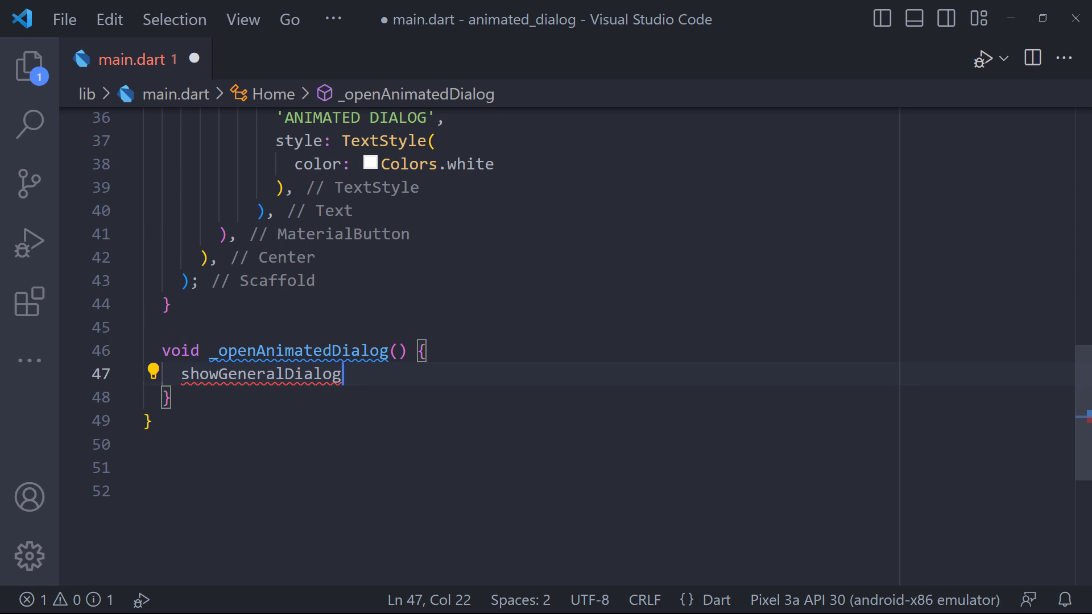
text(();)
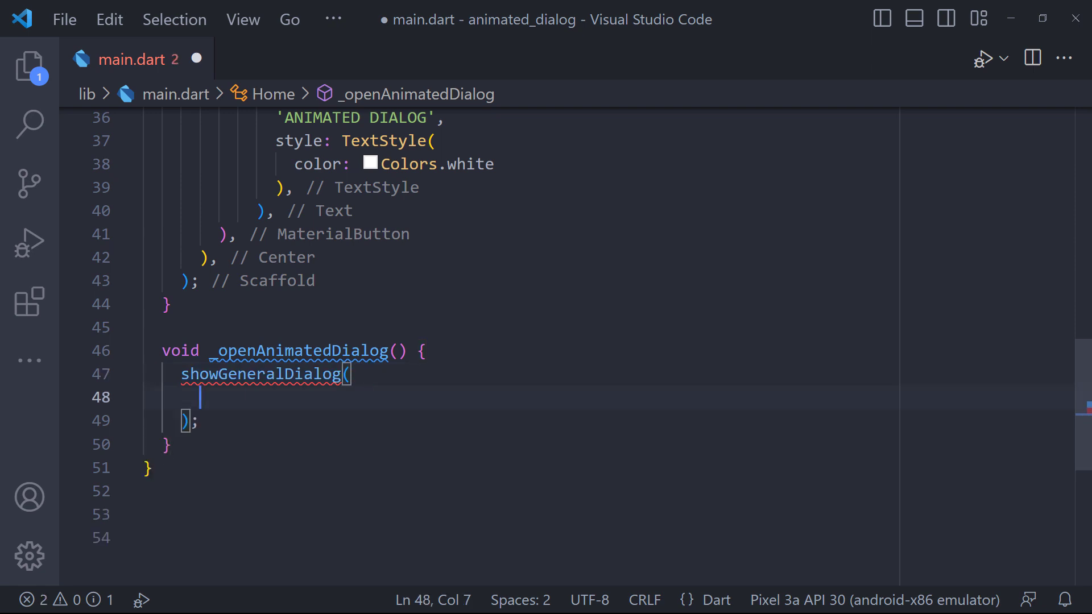
Step: Pass context to showGeneralDialog and add a transitionBuilder taking context, a1, a2, widget
text(context:)
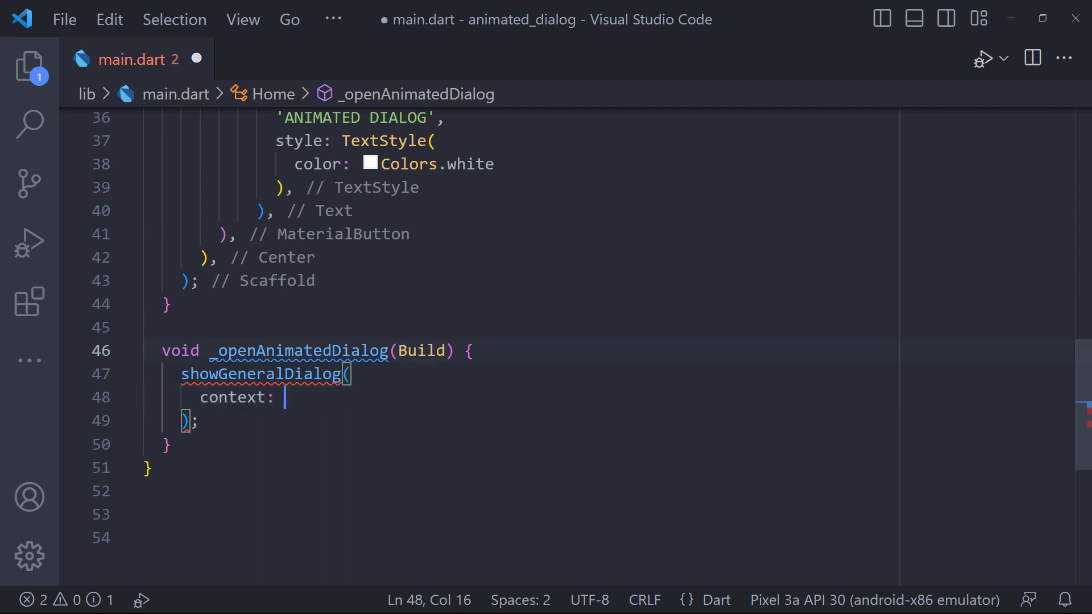
text(context,)
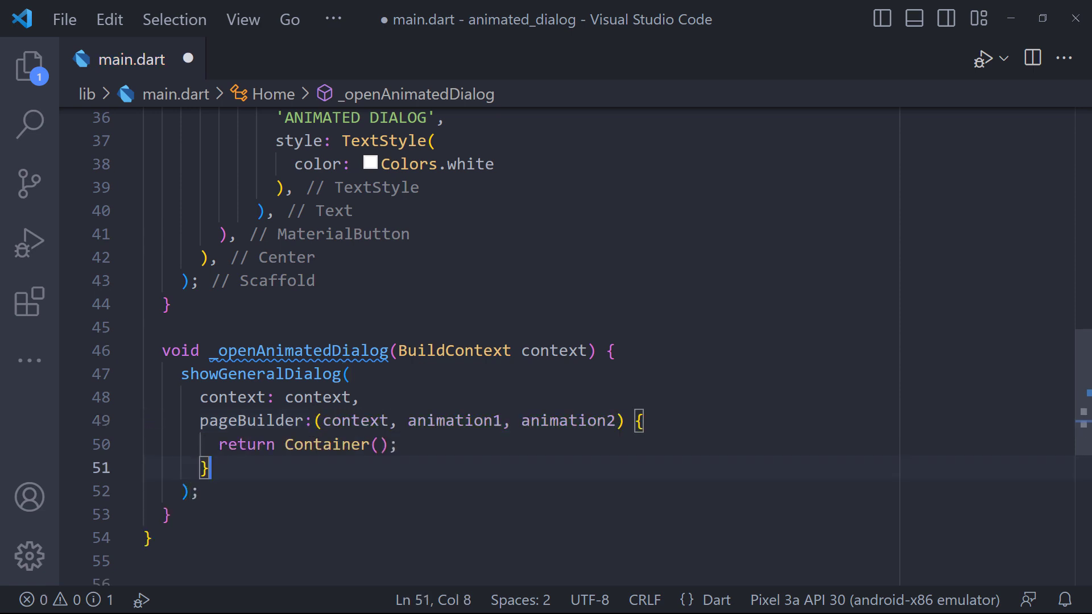
text(transitionBuilder: (context, a1, a2, widget))
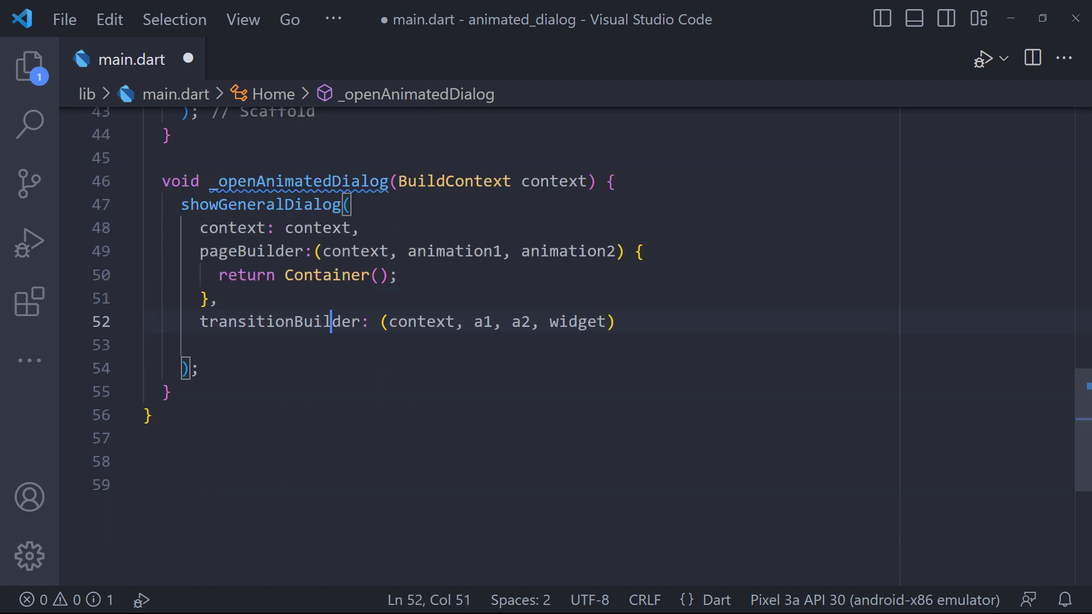
Step: Open the transitionBuilder body to return a 0.5–1.0 ScaleTransition around a rounded 'Hello' AlertDialog
text({)
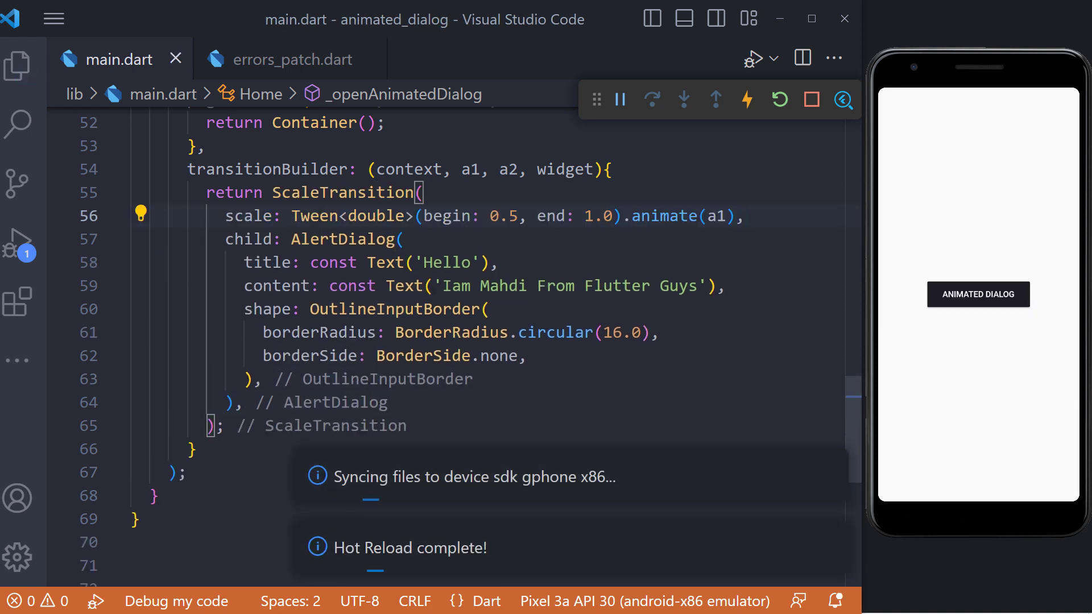
Step: Wrap the AlertDialog in a FadeTransition with 0.5–1.0 opacity and save
click(978, 294)
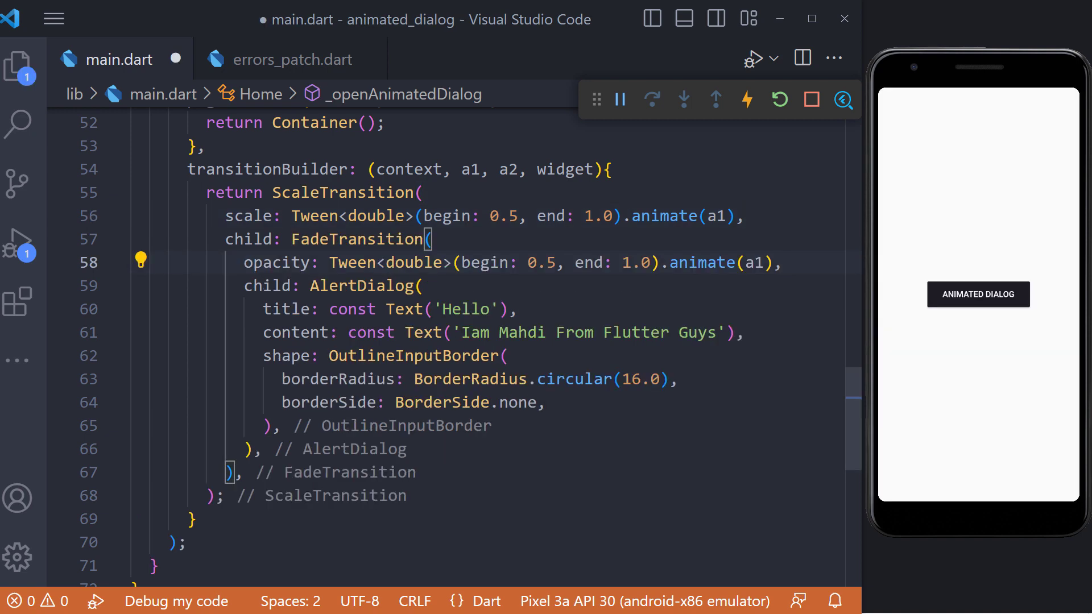
key(ctrl+s)
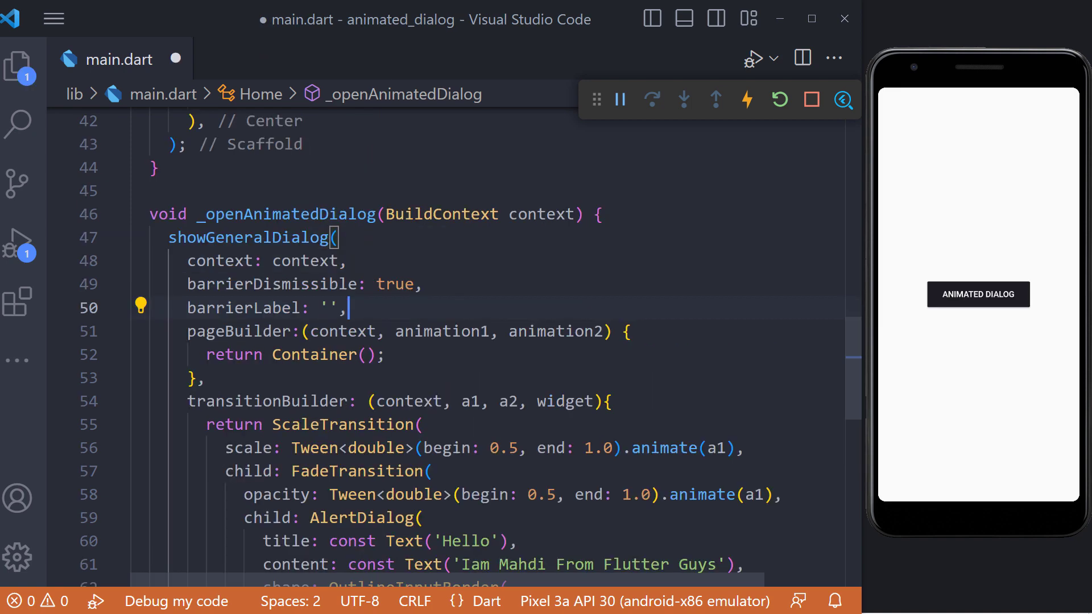
Step: Add a 400 ms transitionDuration, then tap ANIMATED DIALOG to show the Hello dialog
text(transitionDuration: const Duration(milliseconds: 400),)
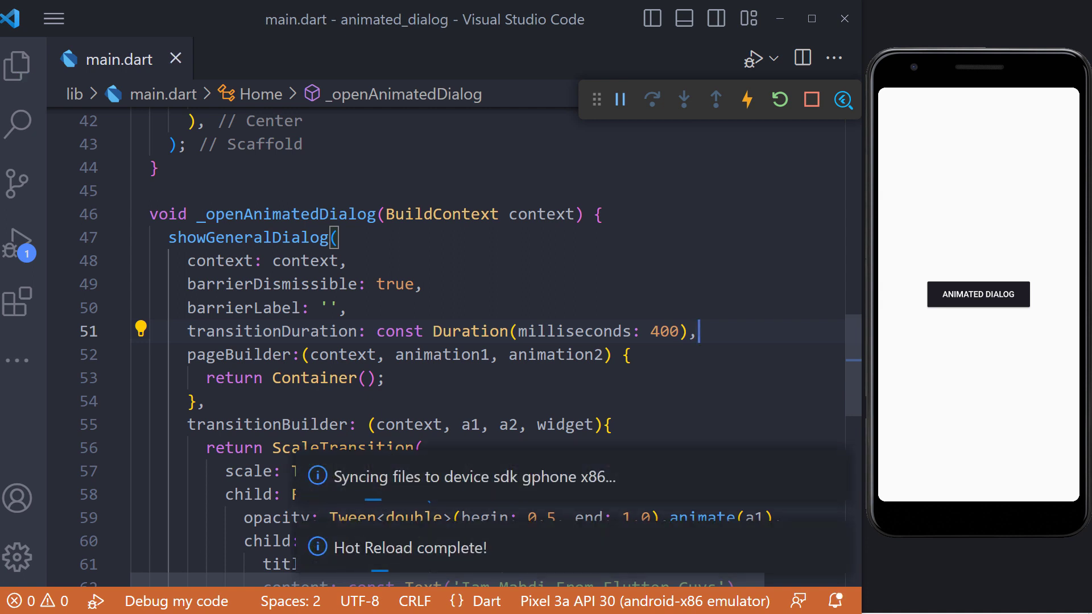
click(977, 294)
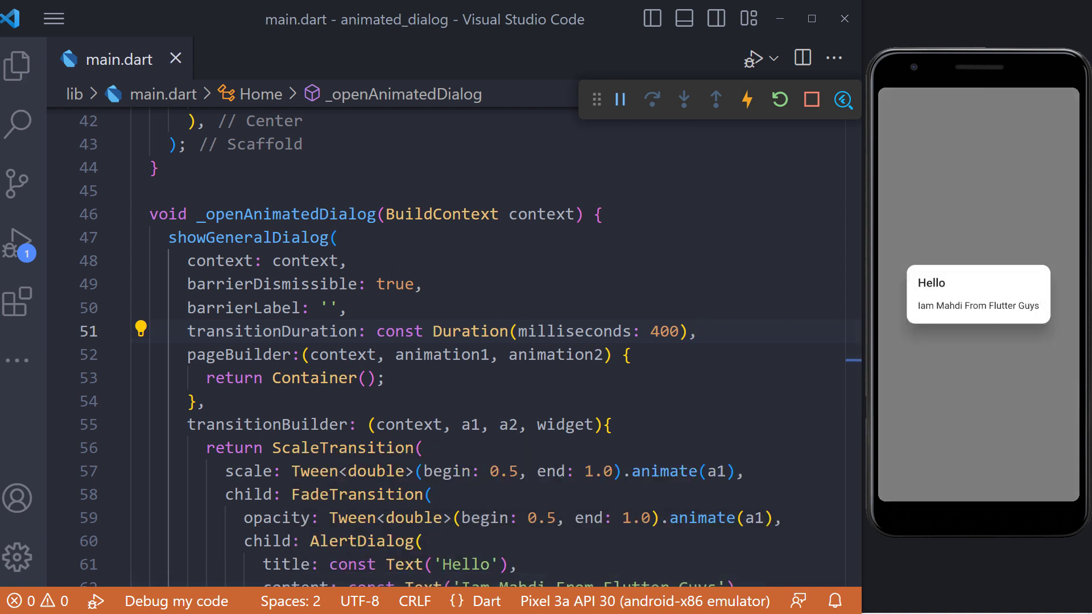